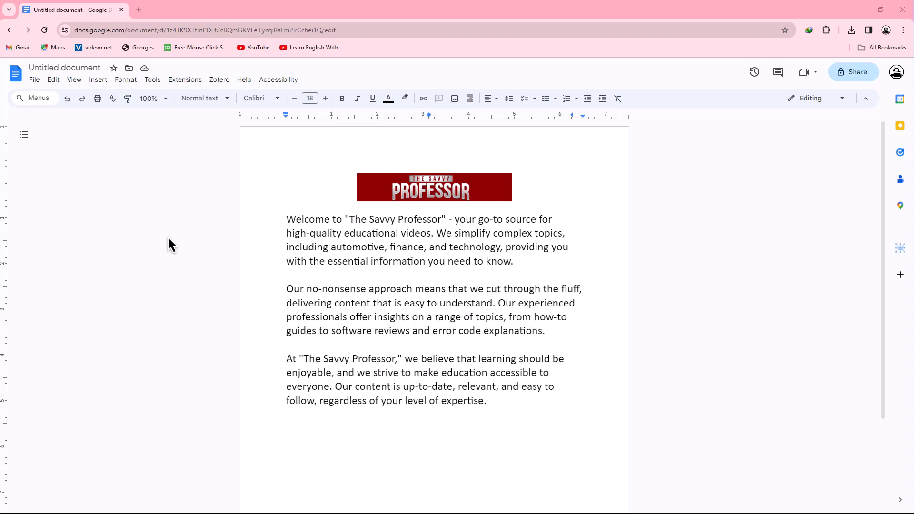
Open the File menu of The Savvy Professor document to download it as PDF
click(34, 80)
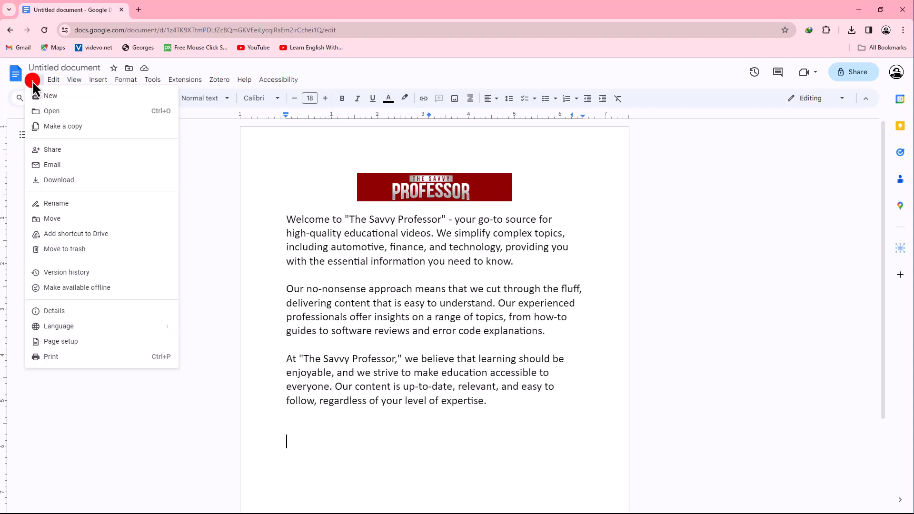
mouse_move(59, 180)
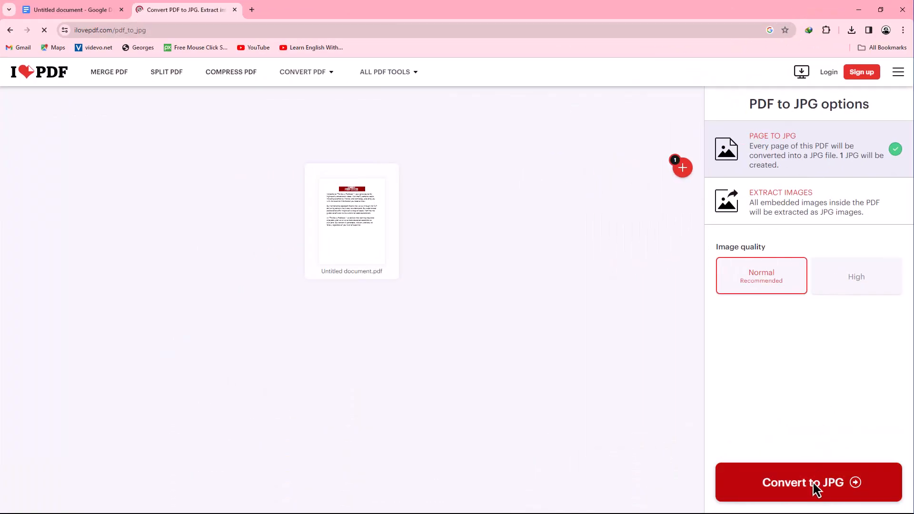
Convert Untitled document.pdf to JPG in iLovePDF and download the JPG image
click(807, 482)
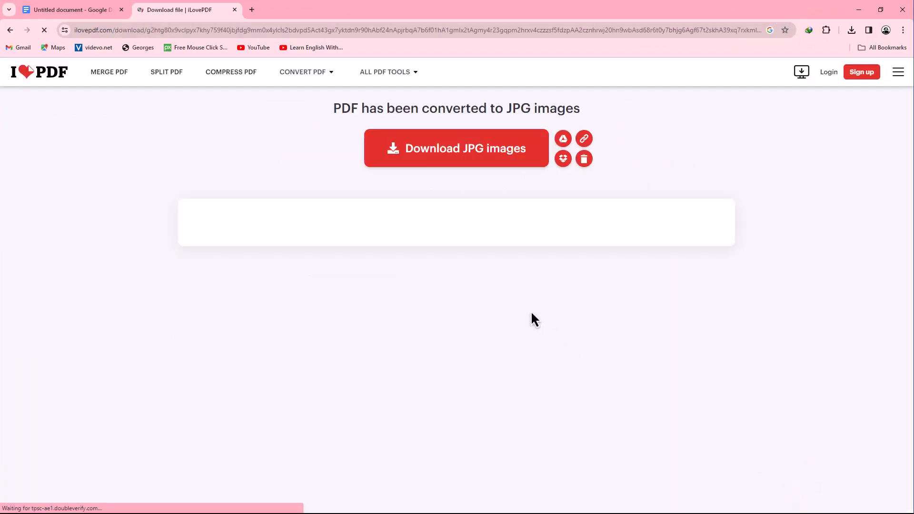
click(457, 148)
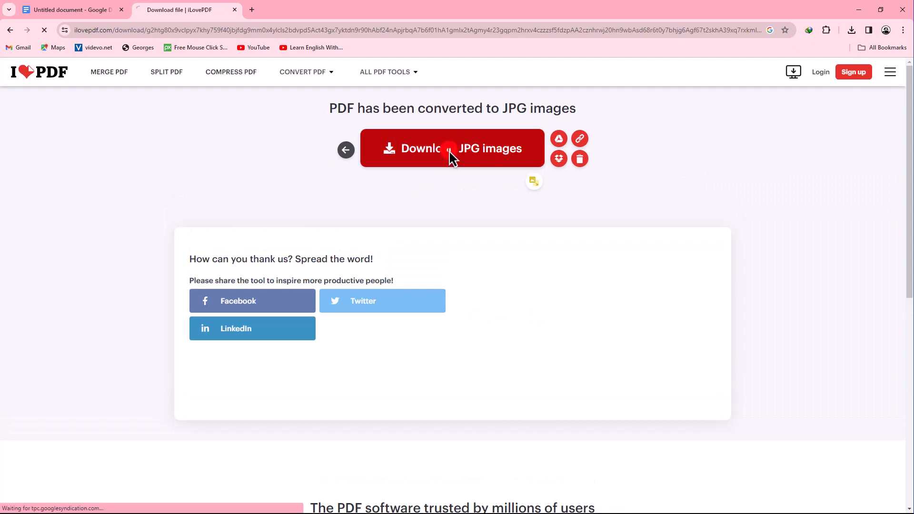
click(451, 148)
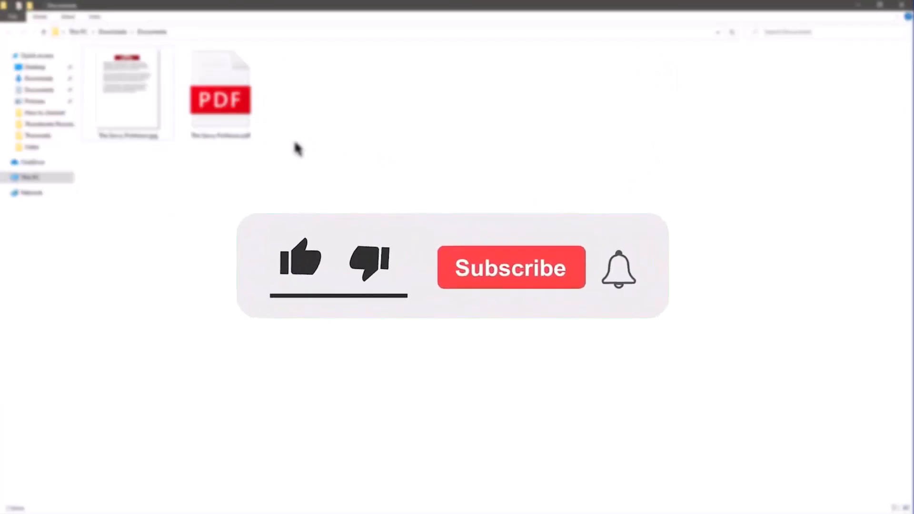
Browse to Downloads > Documents in File Explorer to view the JPG beside the PDF
click(298, 260)
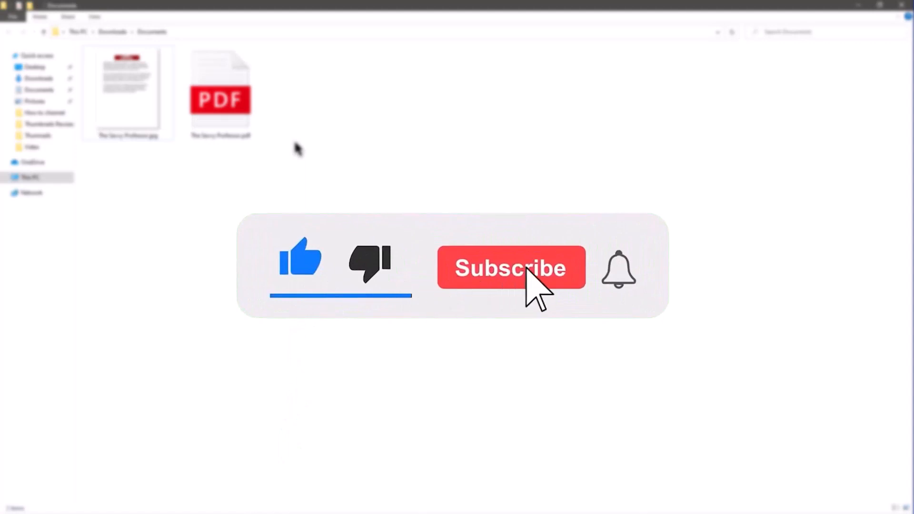
click(510, 268)
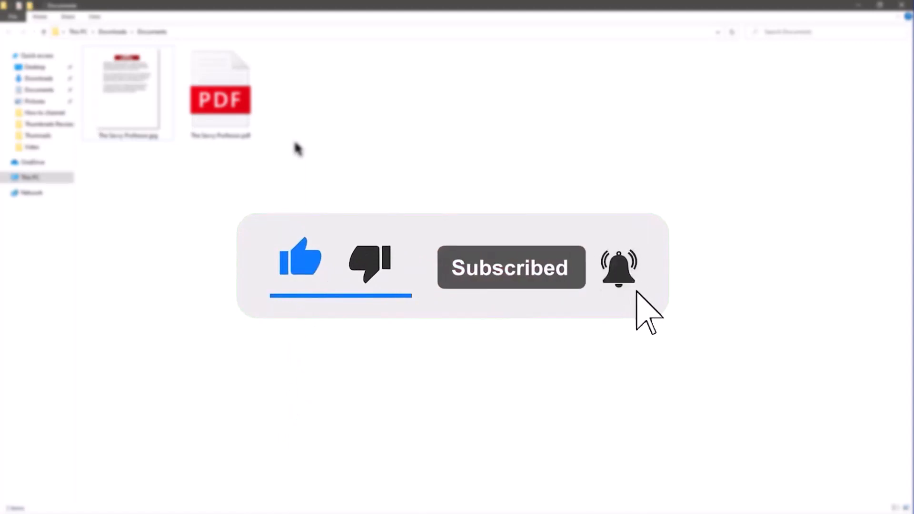